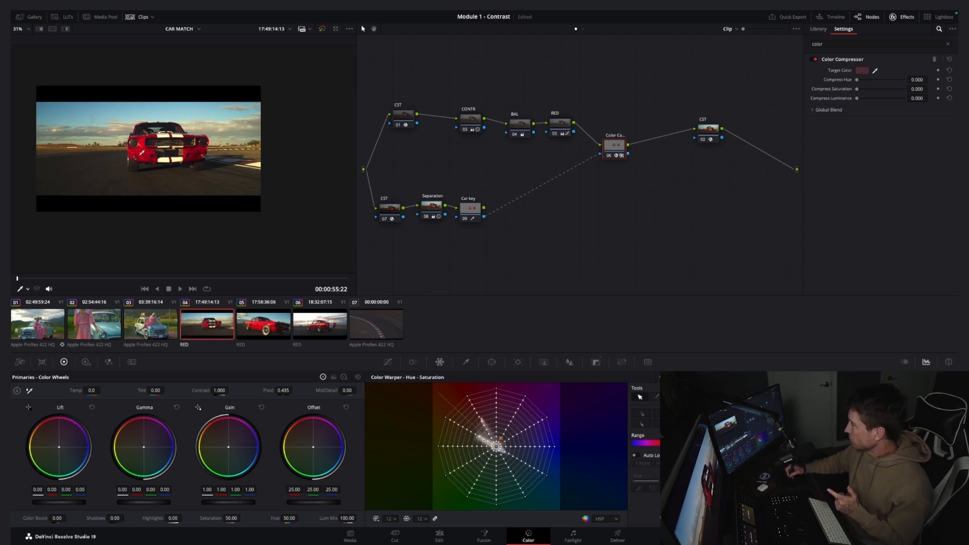
Sample the car's red as the Target Color and raise Compress Hue to 1.000
{"action": "left_click_drag", "start_coordinate": [859, 78], "coordinate": [904, 78]}
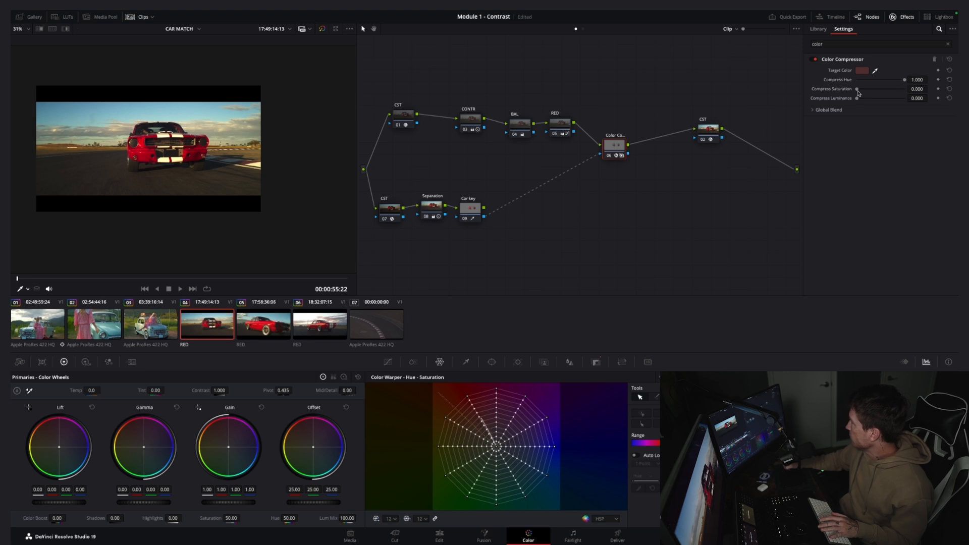
{"action": "left_click_drag", "start_coordinate": [858, 89], "coordinate": [895, 89]}
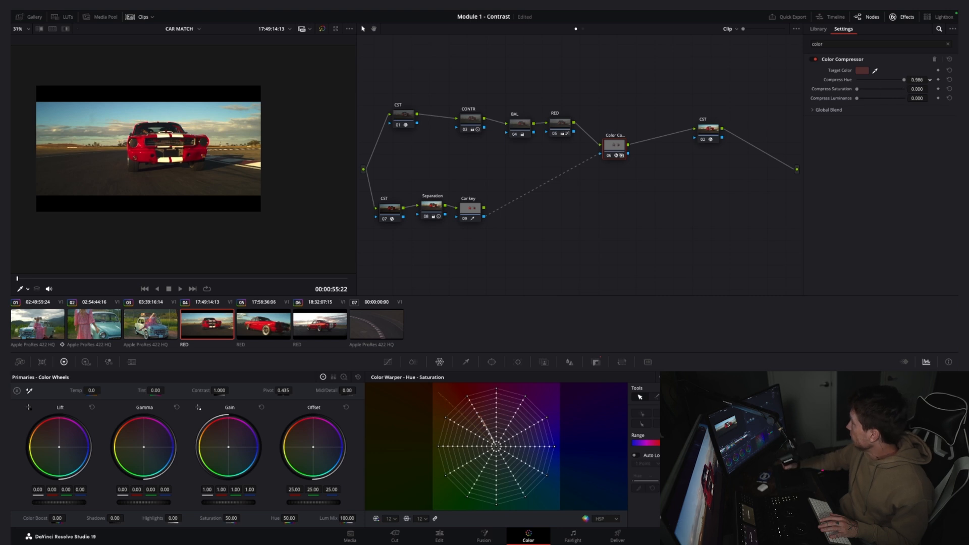
{"action": "left_click_drag", "start_coordinate": [903, 79], "coordinate": [895, 86]}
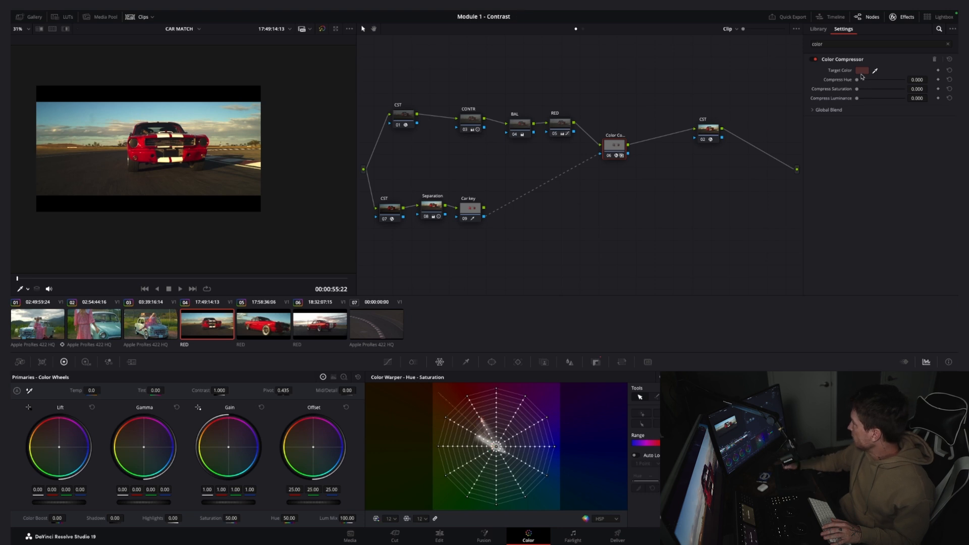
{"action": "left_click", "coordinate": [869, 70]}
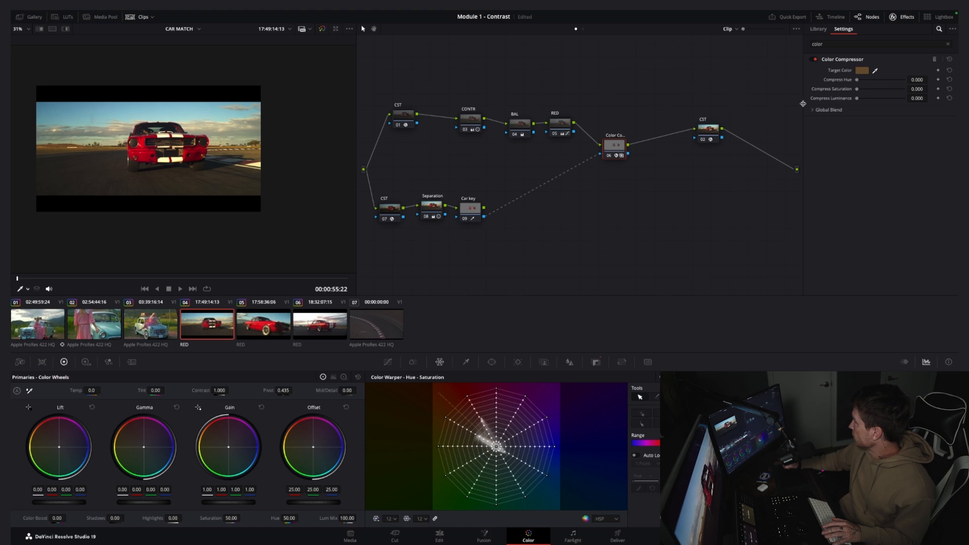
{"action": "left_click_drag", "start_coordinate": [896, 78], "coordinate": [927, 78]}
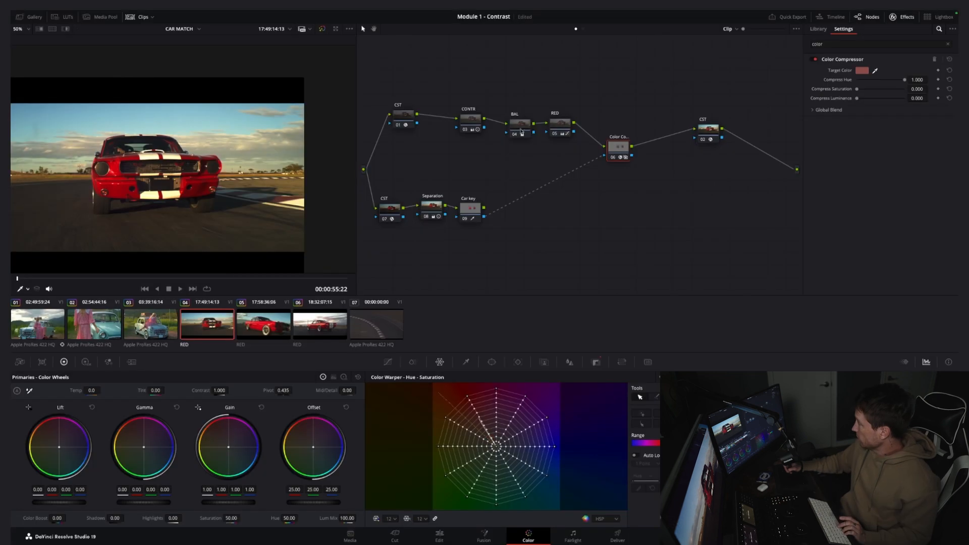
Switch to the Qualifier palette in HSL mode for keying
{"action": "left_click", "coordinate": [263, 324]}
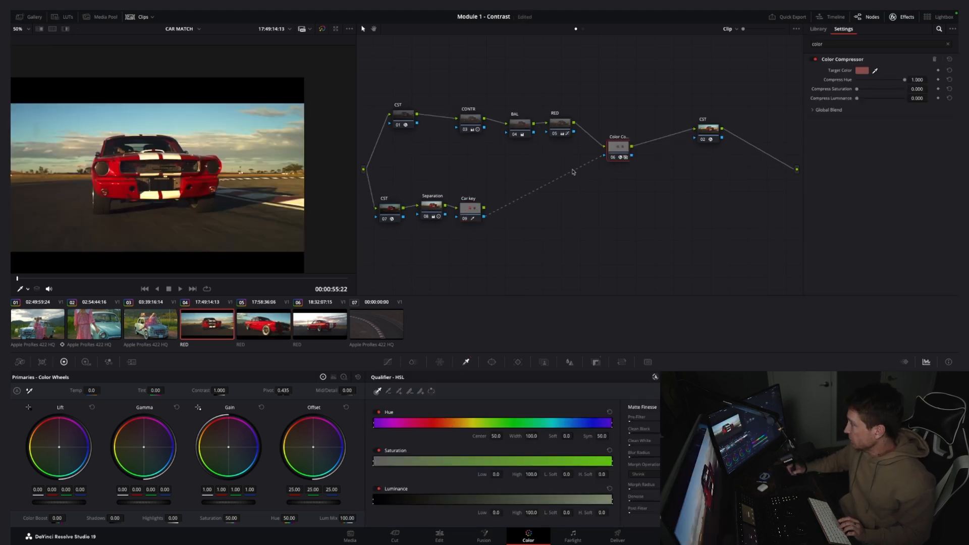
{"action": "left_click", "coordinate": [263, 325]}
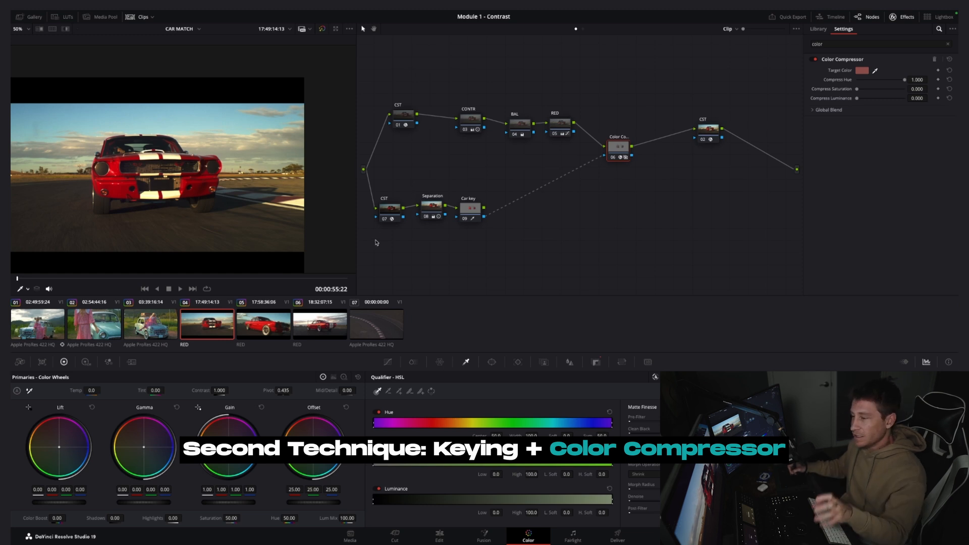
{"action": "mouse_move", "coordinate": [364, 246]}
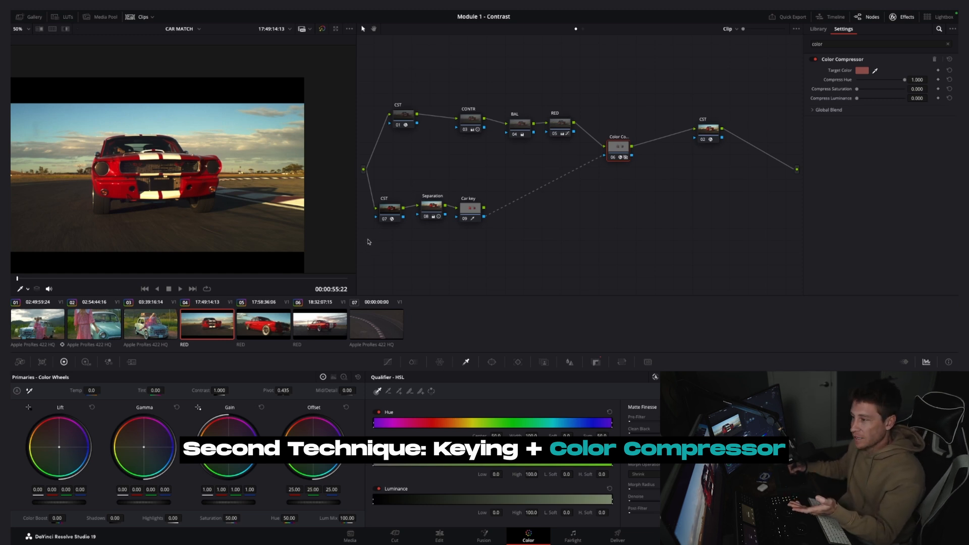
{"action": "mouse_move", "coordinate": [378, 227]}
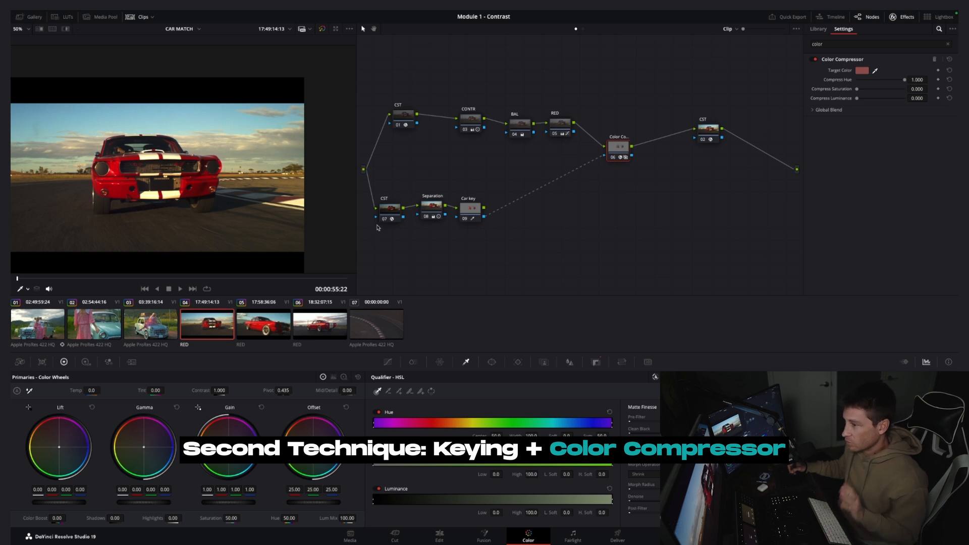